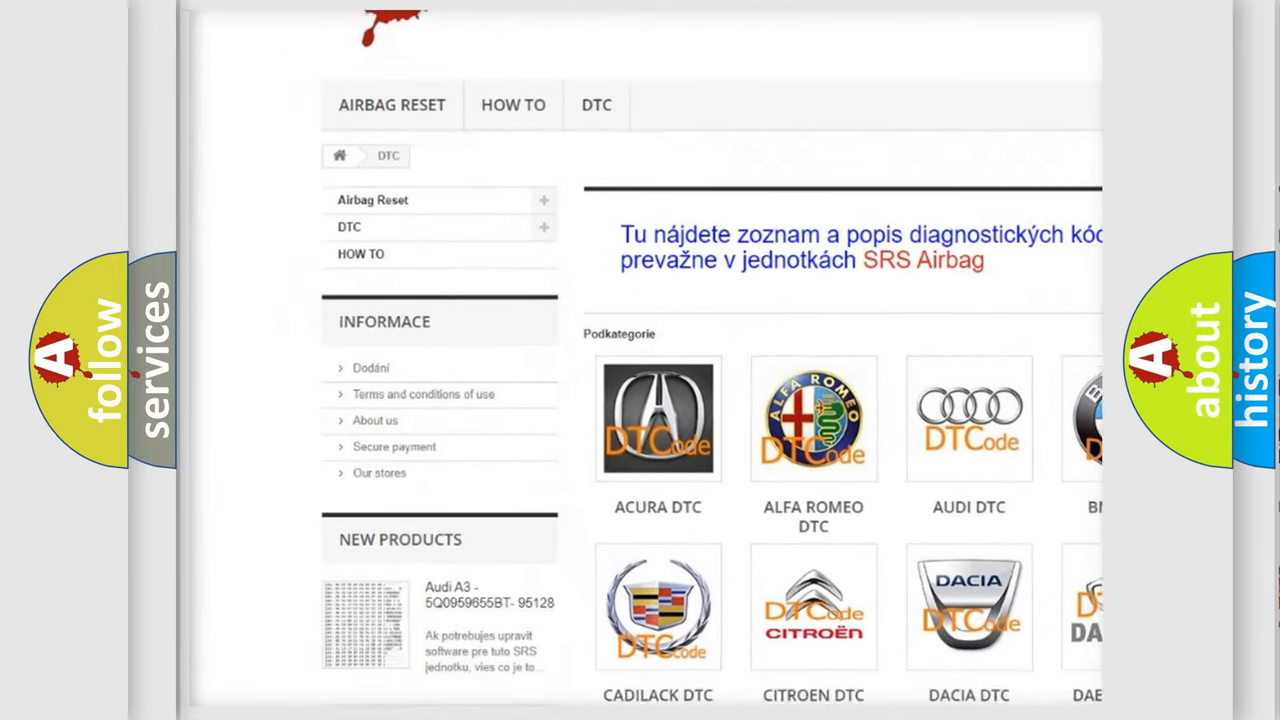
{"action": "scroll", "scroll_direction": "down", "scroll_amount": 3}
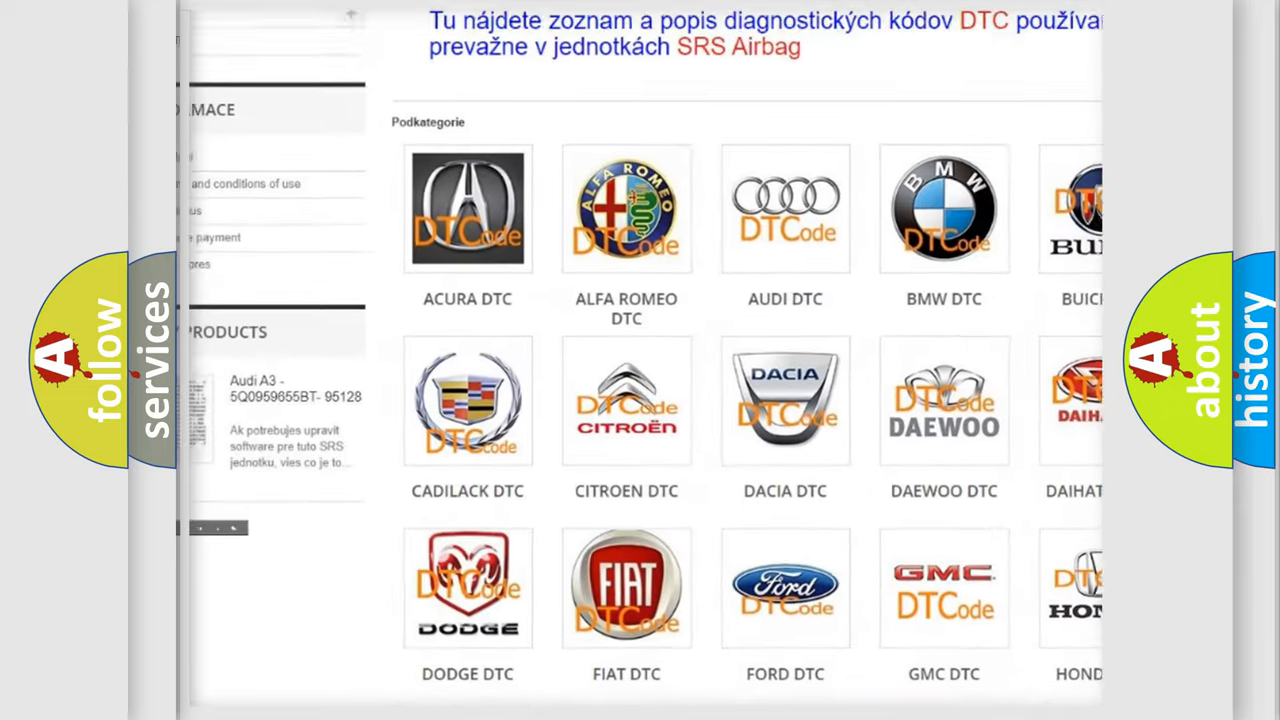
{"action": "scroll", "scroll_direction": "down", "scroll_amount": 3}
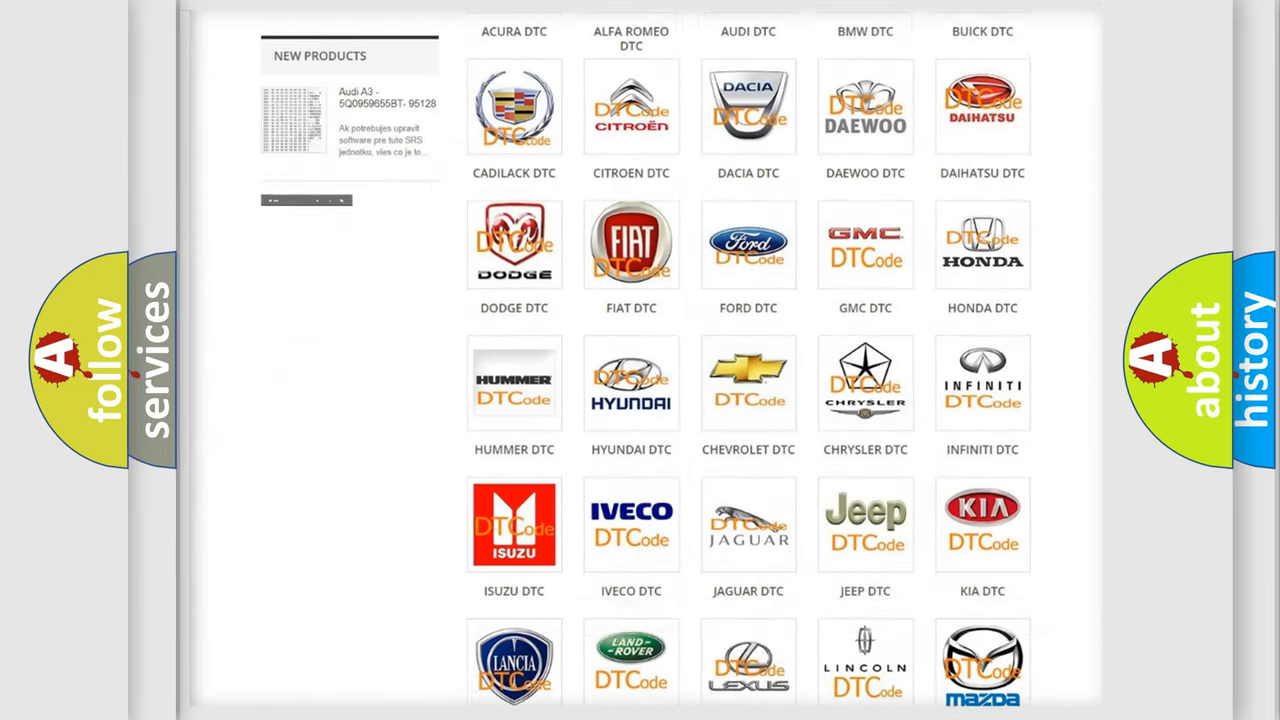
{"action": "scroll", "scroll_direction": "down", "scroll_amount": 3}
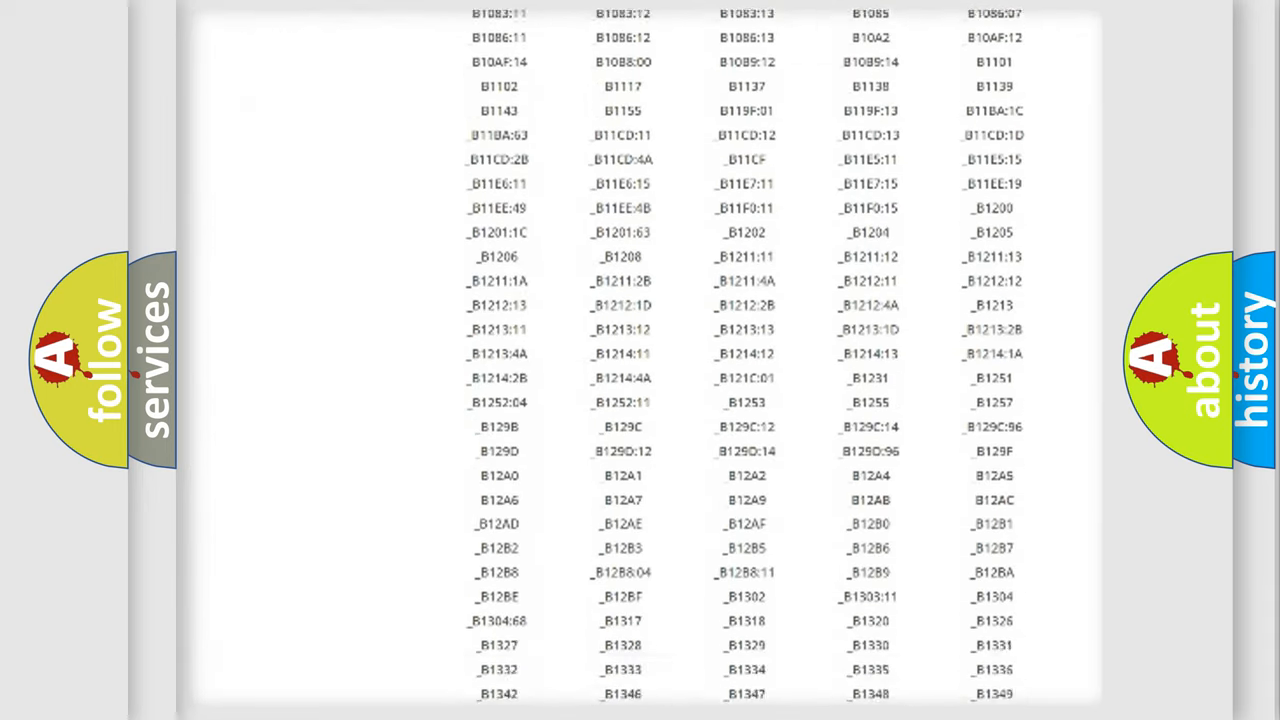
{"action": "scroll", "scroll_direction": "down", "scroll_amount": 3}
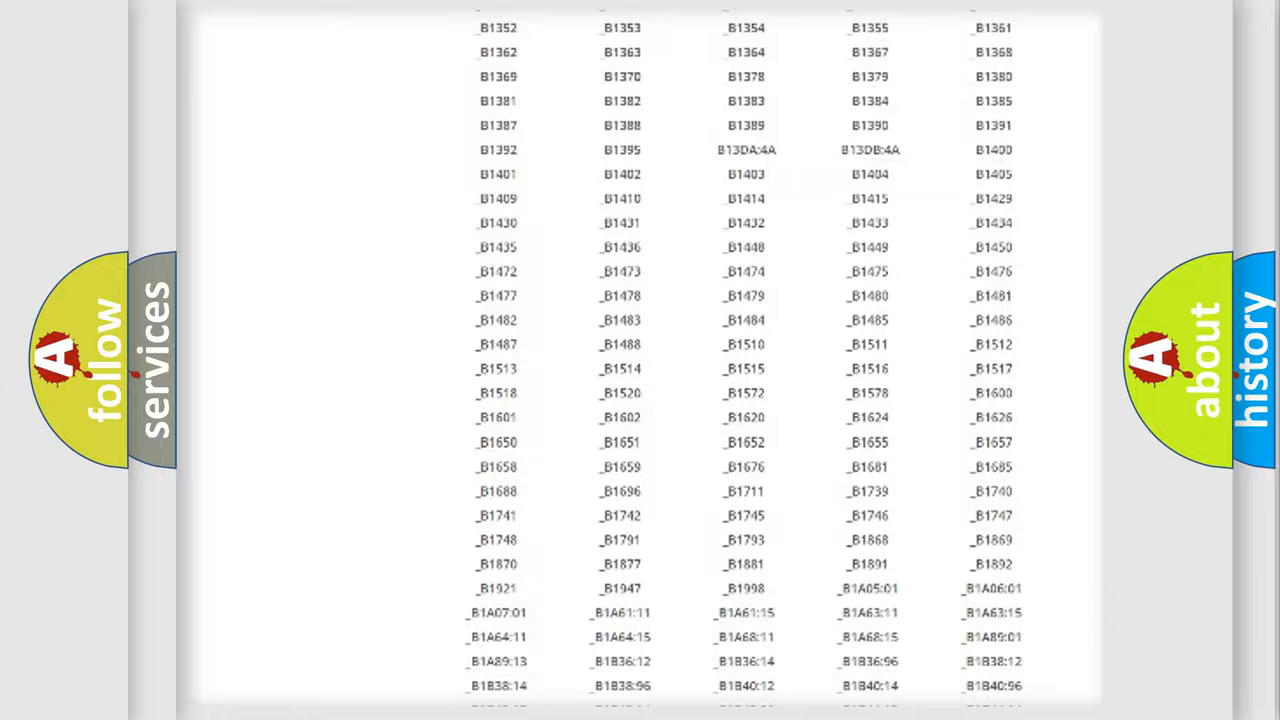